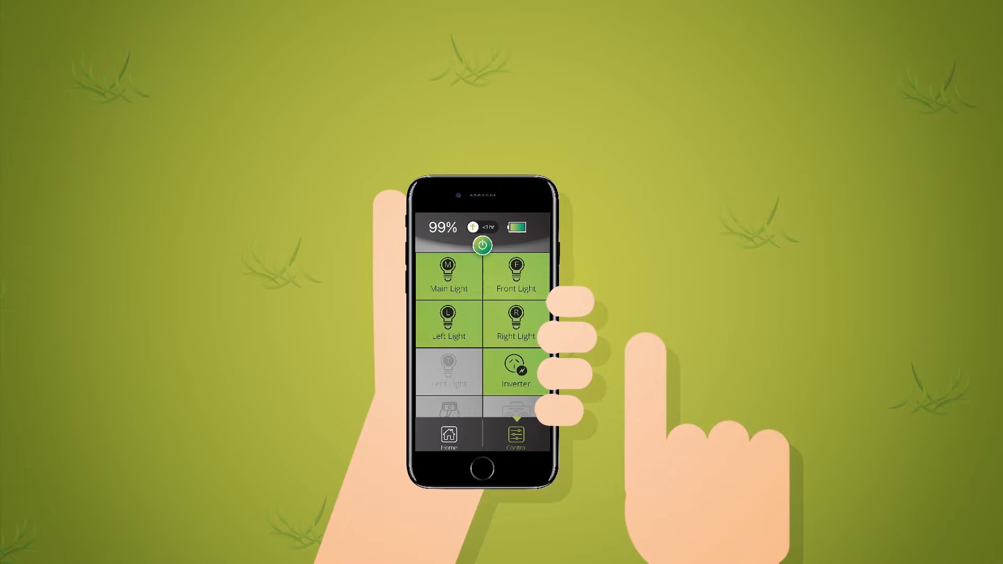
{"action": "left_click", "coordinate": [450, 371]}
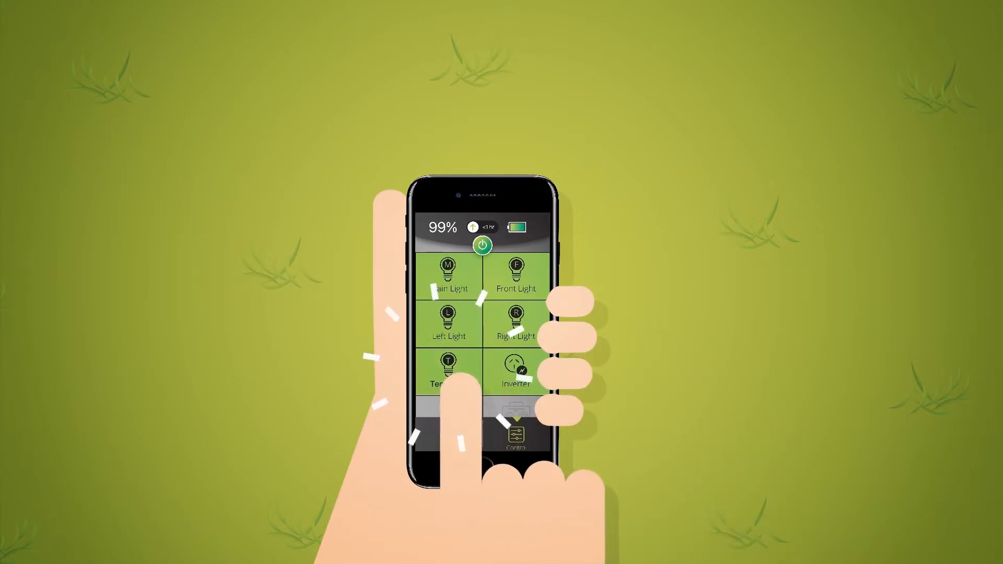